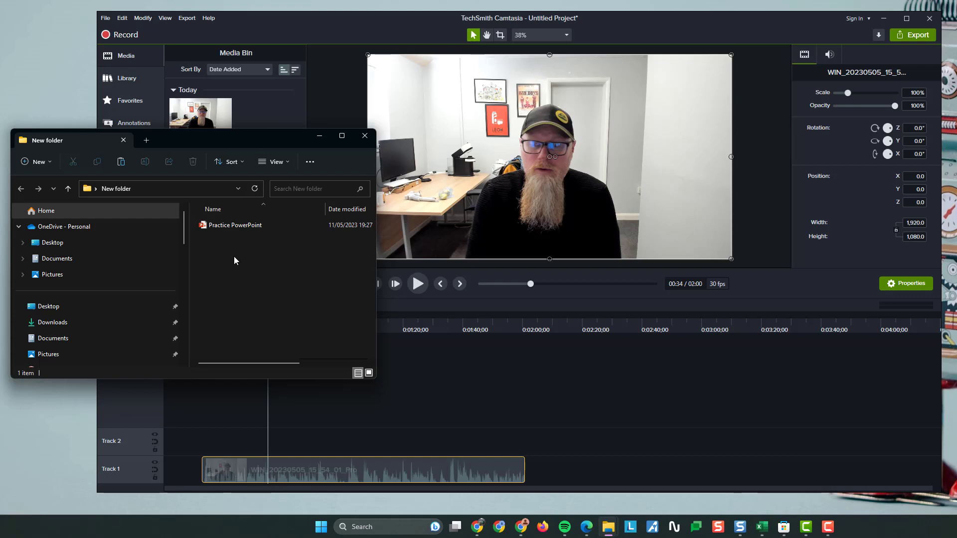
{"action": "mouse_move", "coordinate": [225, 264]}
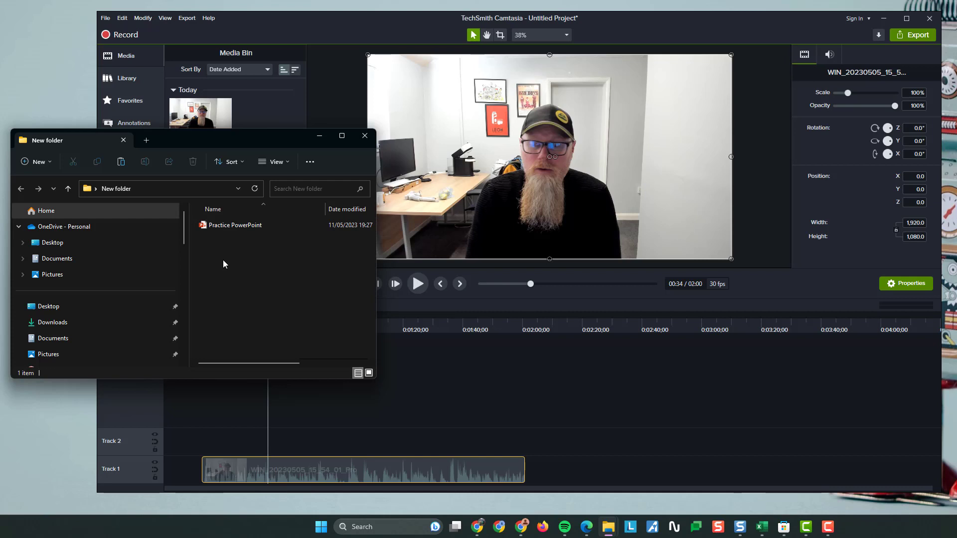
Step: Select the Practice PowerPoint file in File Explorer to bring its slides onto Track 2
{"action": "left_click", "coordinate": [234, 225]}
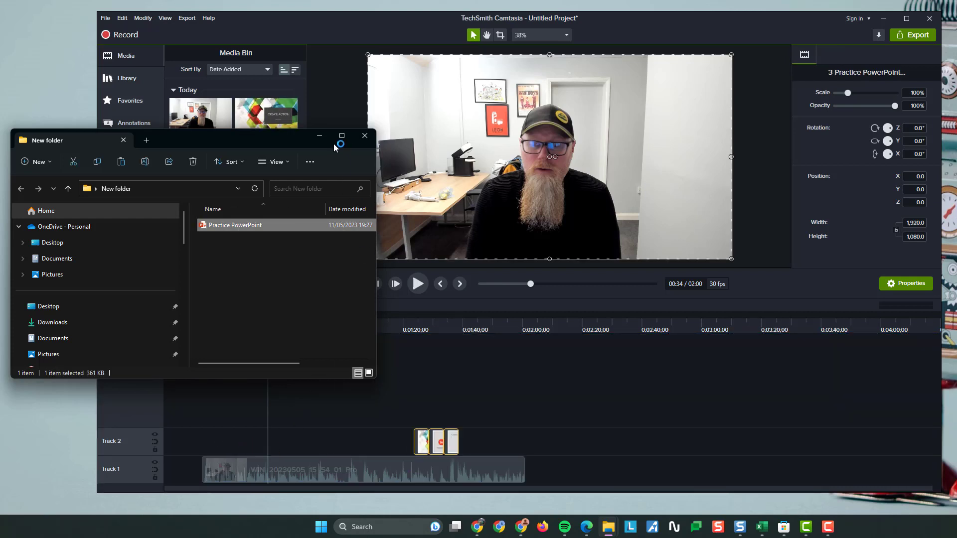
Step: Dismiss File Explorer and drag the slide clips to the start of Track 1, before the webcam clip
{"action": "left_click", "coordinate": [364, 136]}
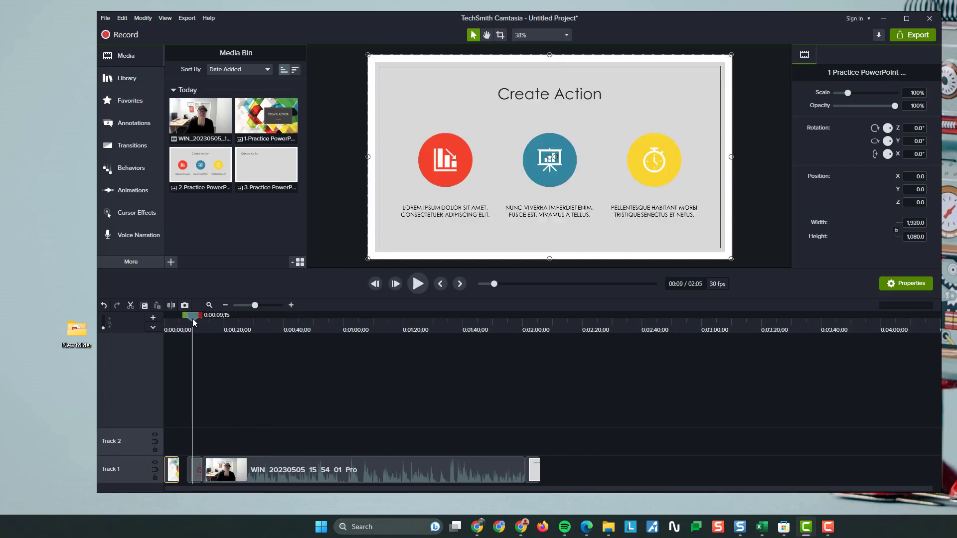
{"action": "left_click_drag", "start_coordinate": [193, 320], "coordinate": [530, 320]}
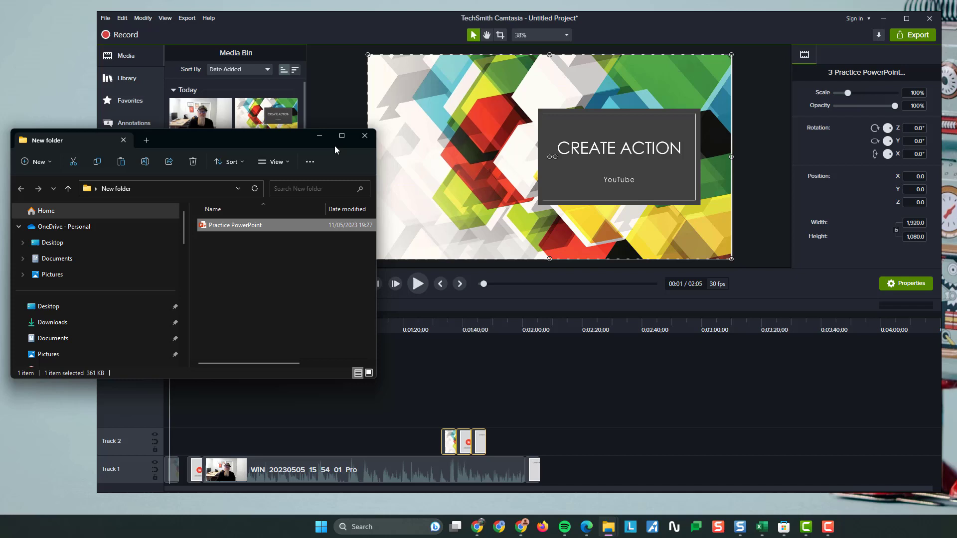
{"action": "mouse_move", "coordinate": [319, 136]}
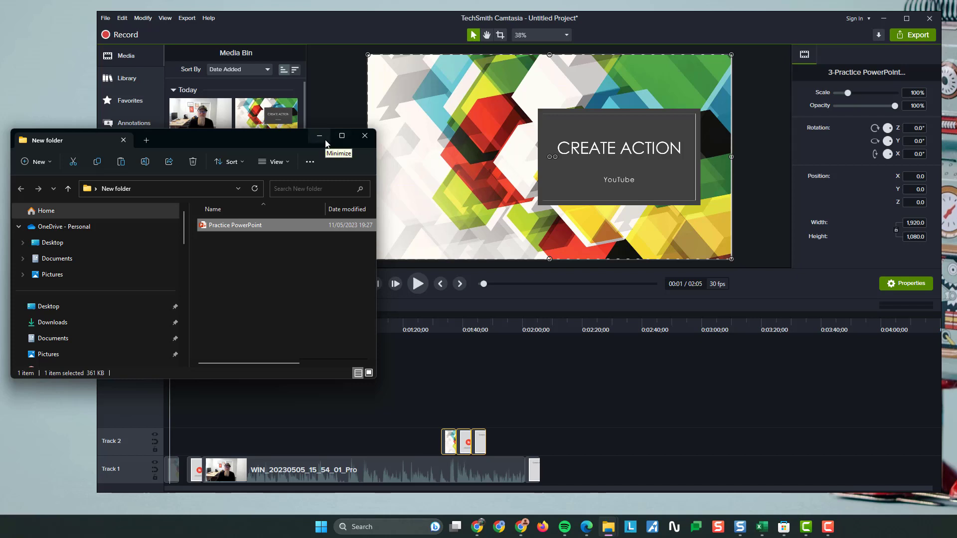
{"action": "mouse_move", "coordinate": [305, 137]}
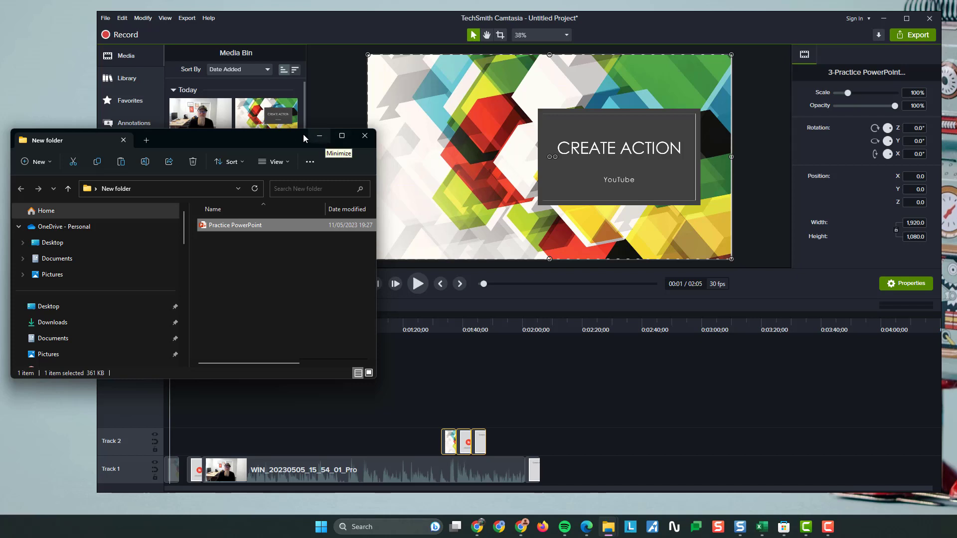